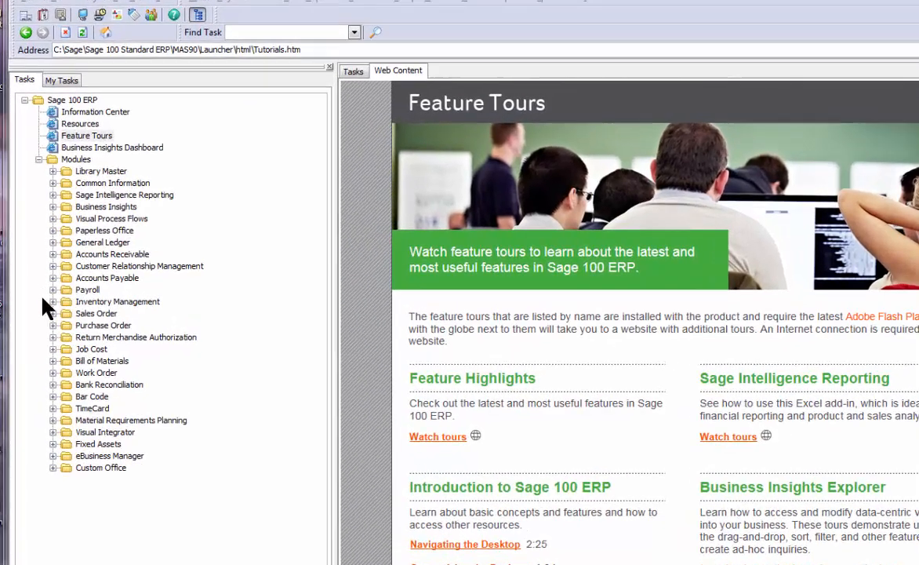
Expand Inventory Management's Main tasks and select Item Maintenance.
left_click(52, 301)
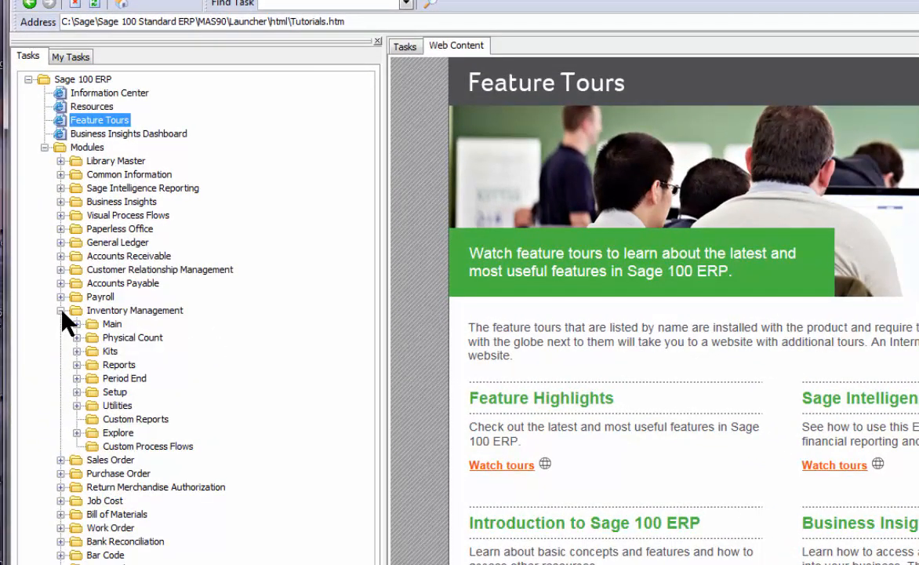
left_click(75, 323)
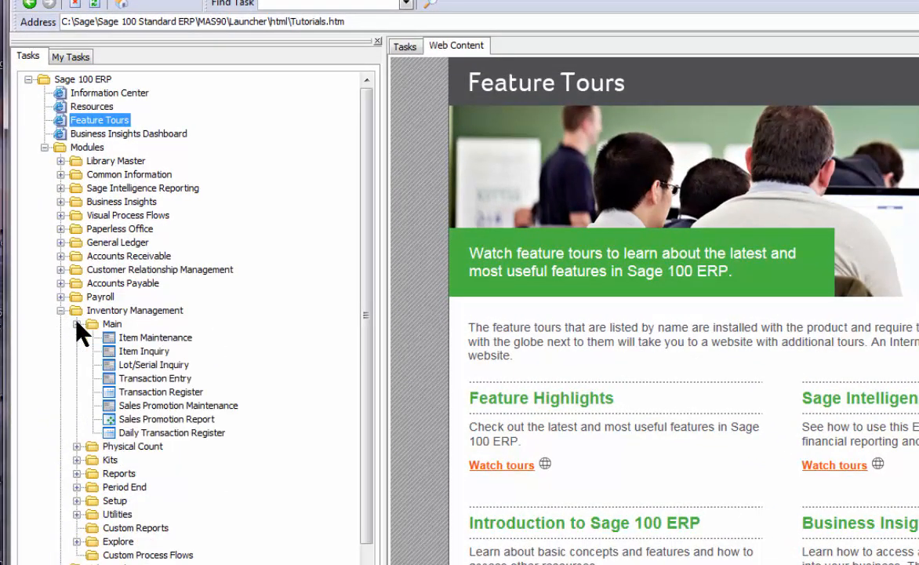
left_click(155, 337)
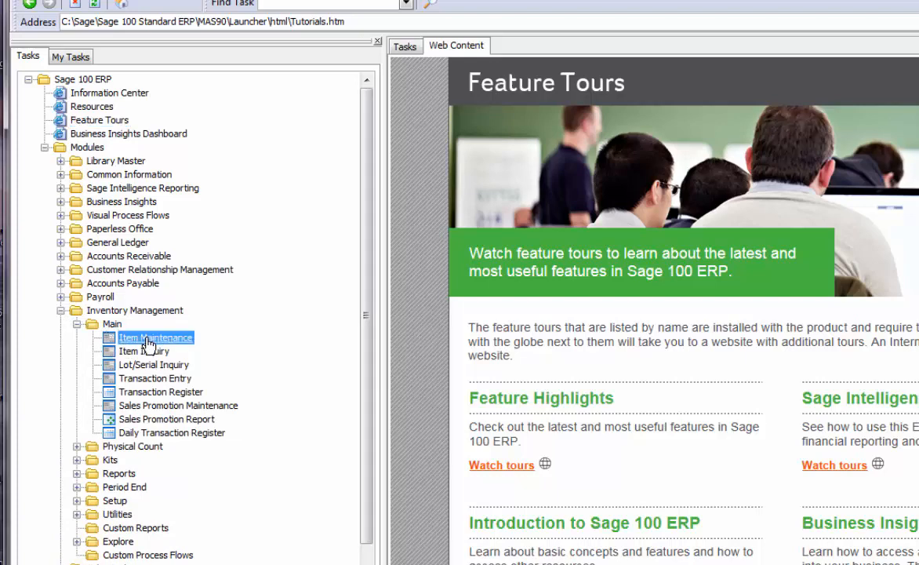
double_click(155, 337)
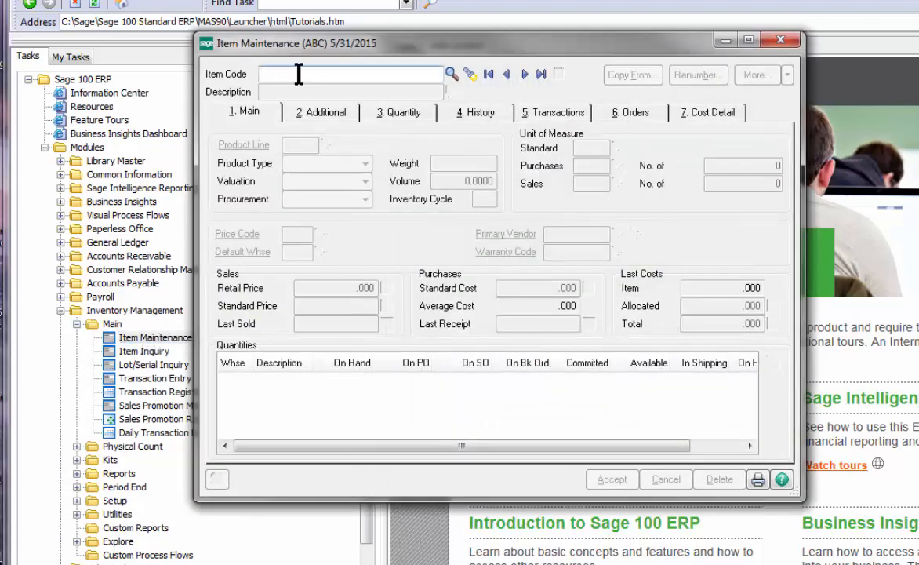
type("D1")
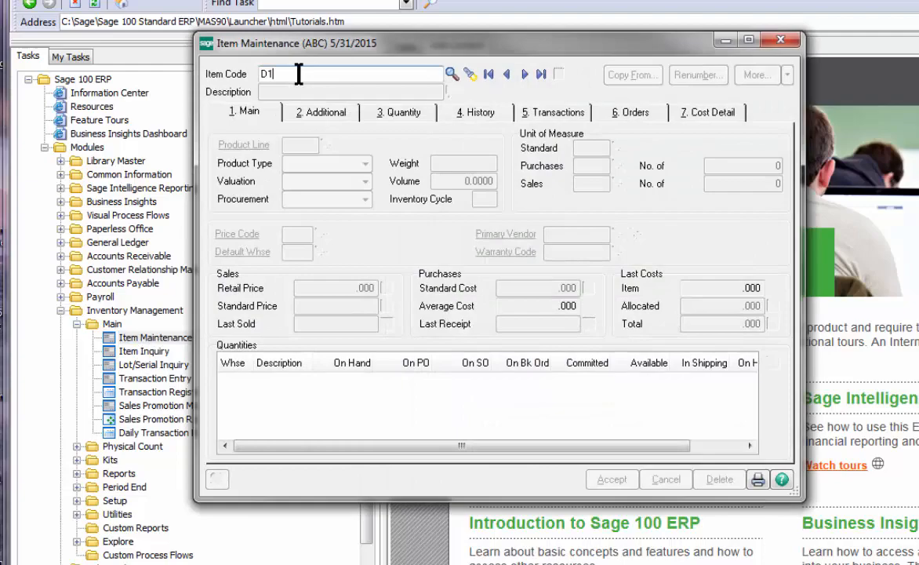
type("1400")
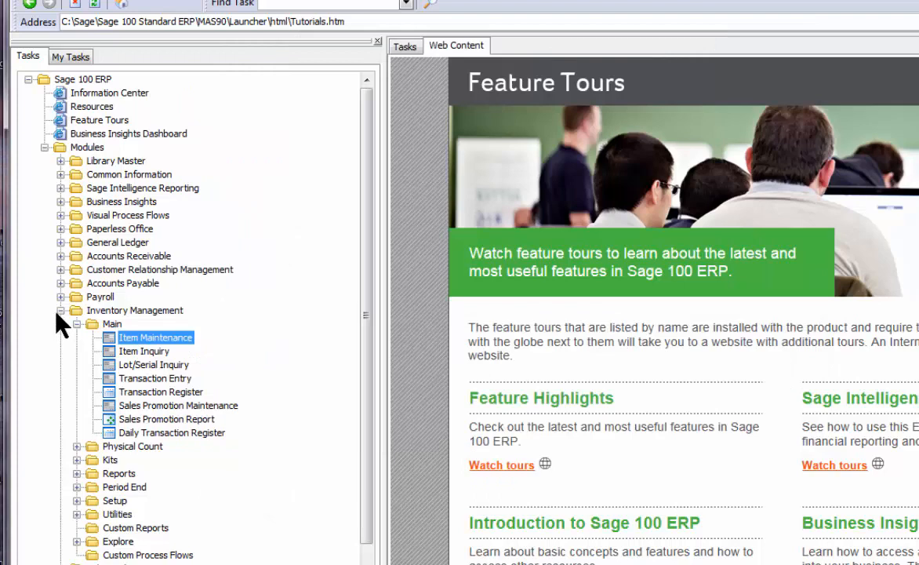
Open Sales Kit Maintenance from the Inventory Management Kits tasks.
left_click(77, 458)
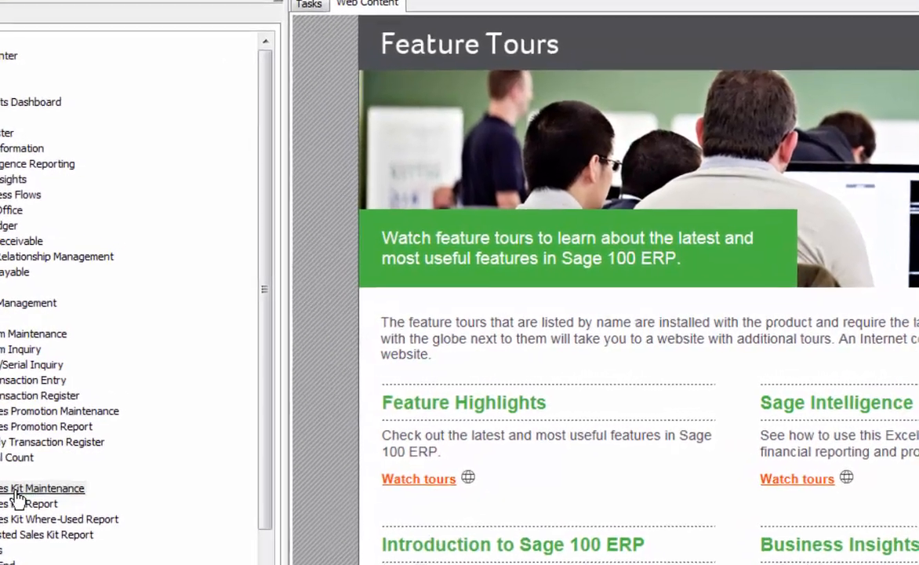
left_click(42, 488)
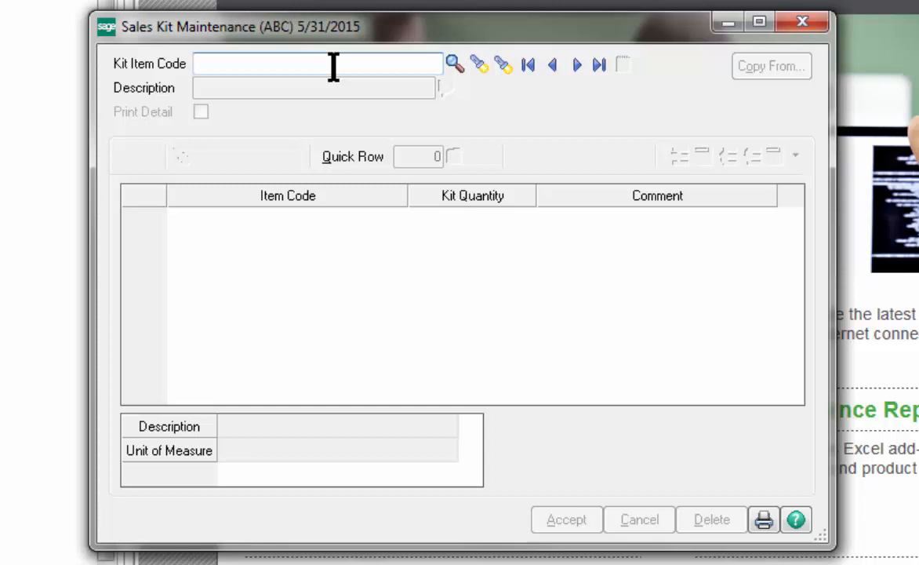
Load kit D1400 (Executive Desk Ensemble) and add item 6655, the printer stand, as row 9.
type("D1400")
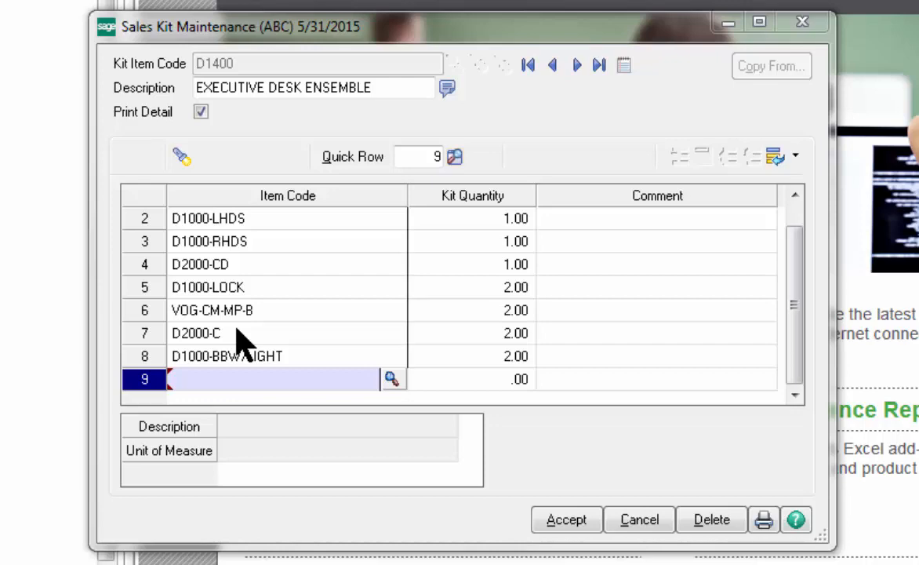
mouse_move(222, 241)
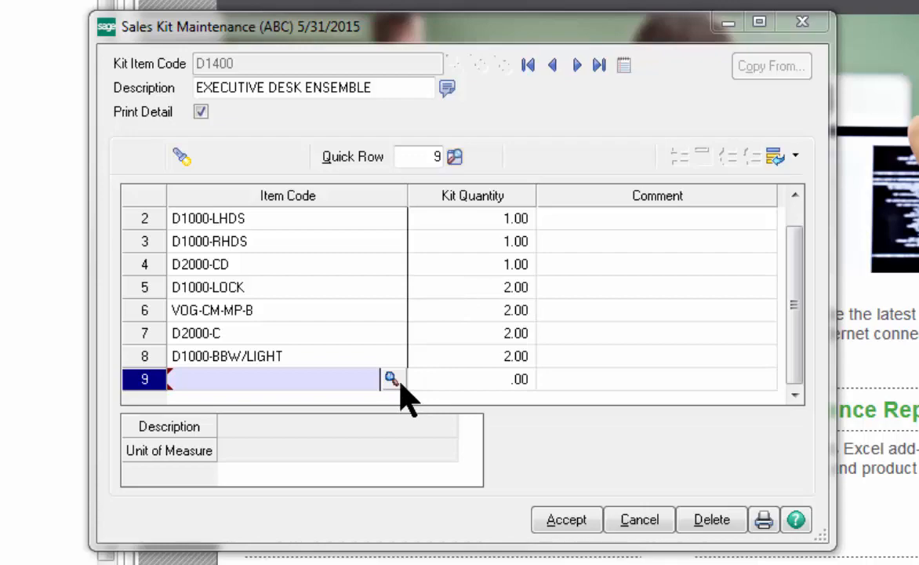
left_click(392, 379)
type("6655")
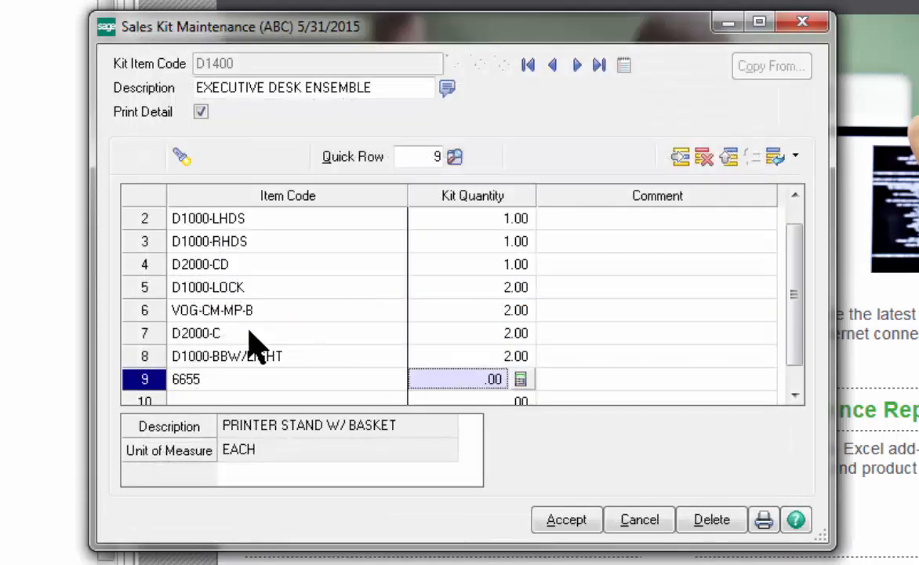
mouse_move(471, 384)
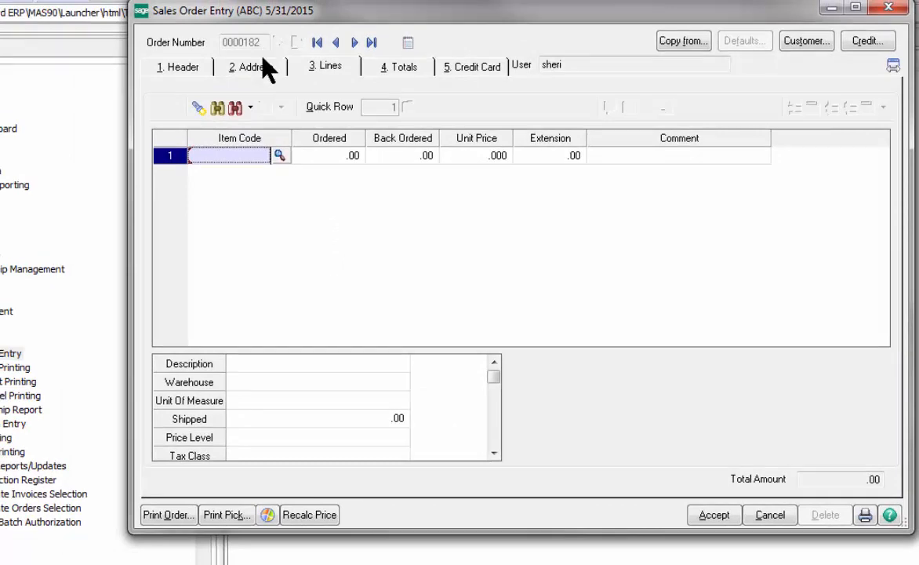
mouse_move(223, 161)
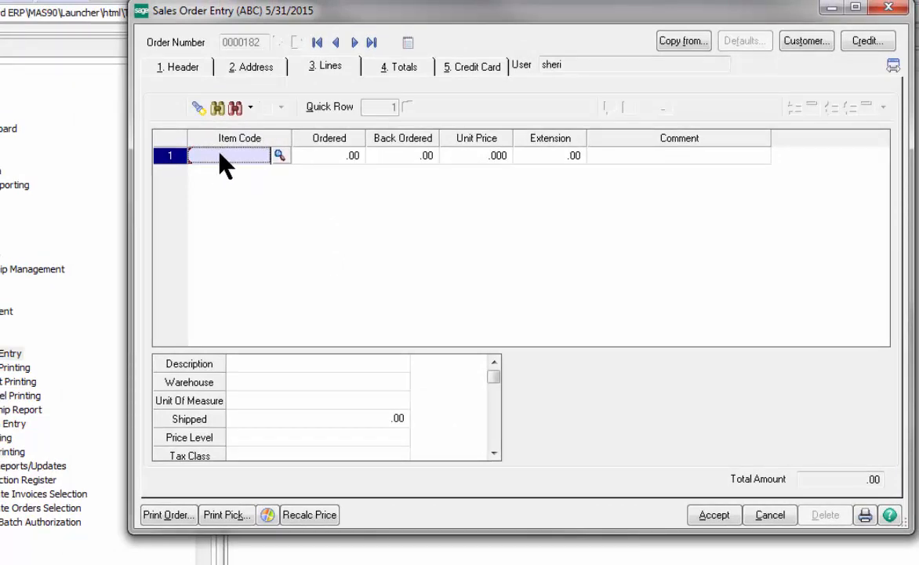
Add kit D1400 at quantity 2 to order 0000182, ordering by components, not stock.
type("D")
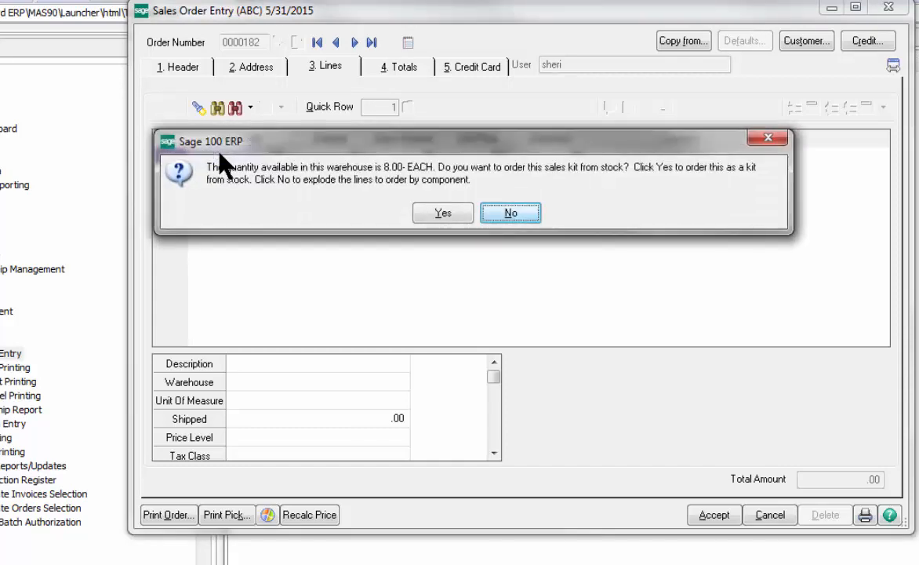
mouse_move(408, 176)
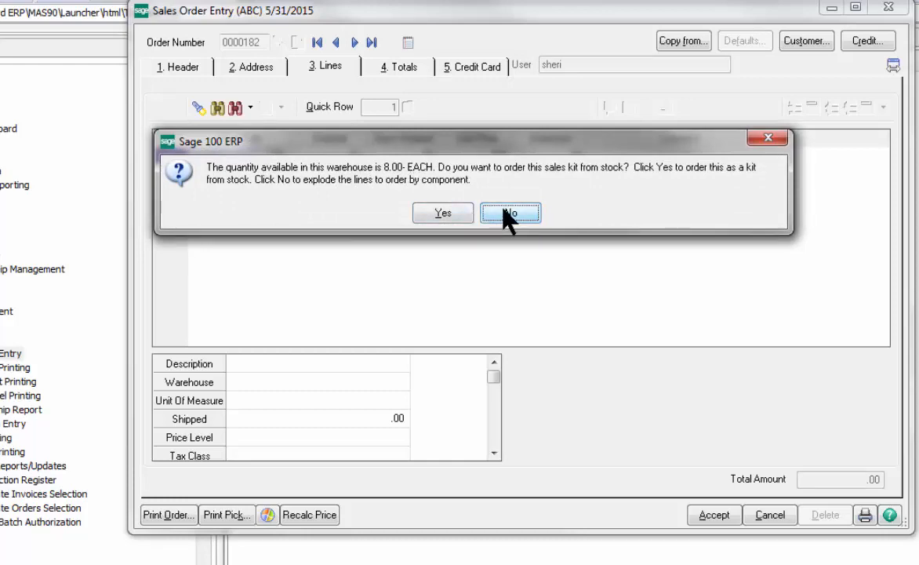
left_click(511, 213)
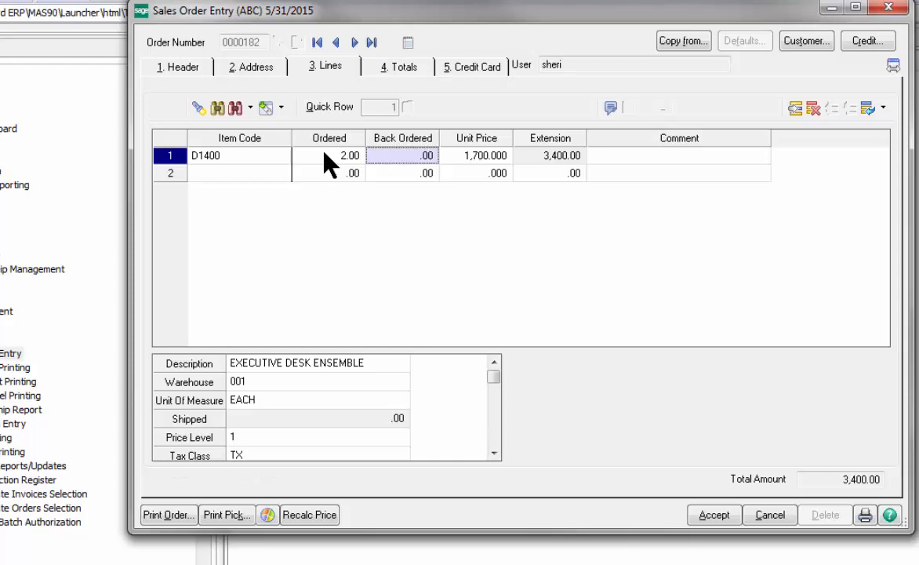
Explode kit D1400 into component lines, save order 0000182, and preview its picking sheet.
left_click(470, 155)
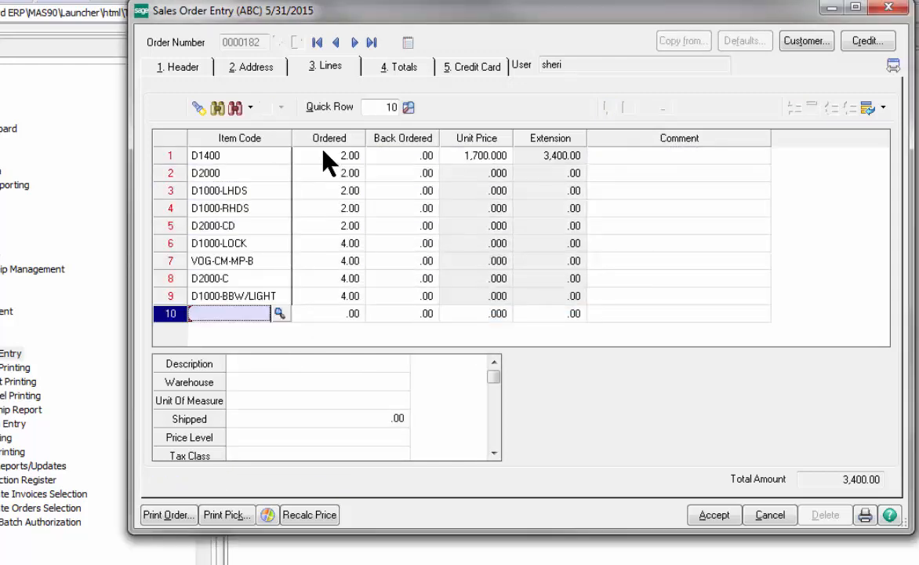
mouse_move(305, 168)
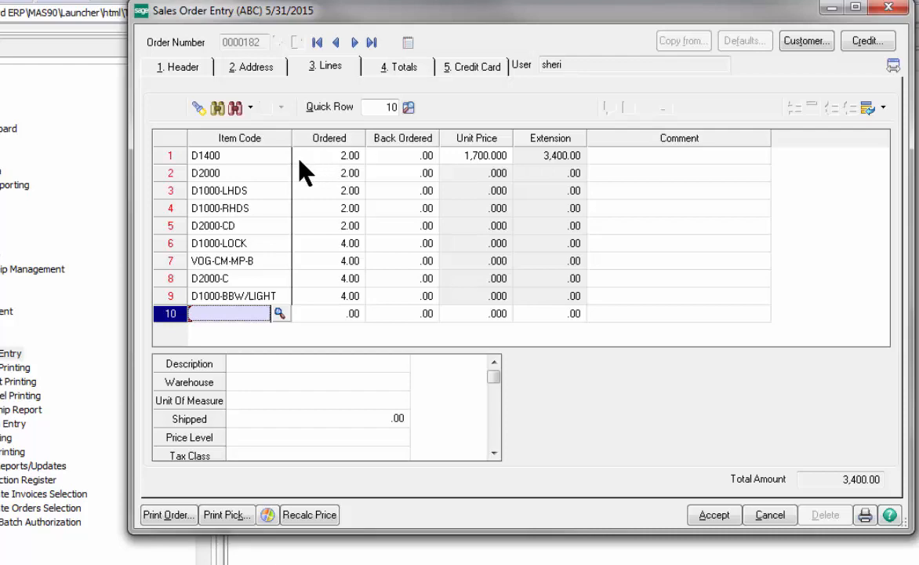
mouse_move(251, 247)
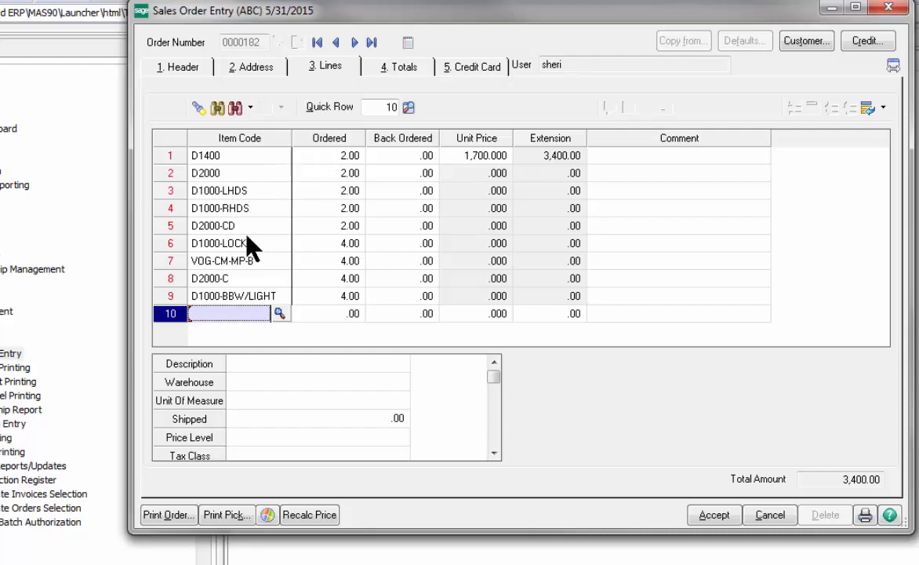
mouse_move(363, 182)
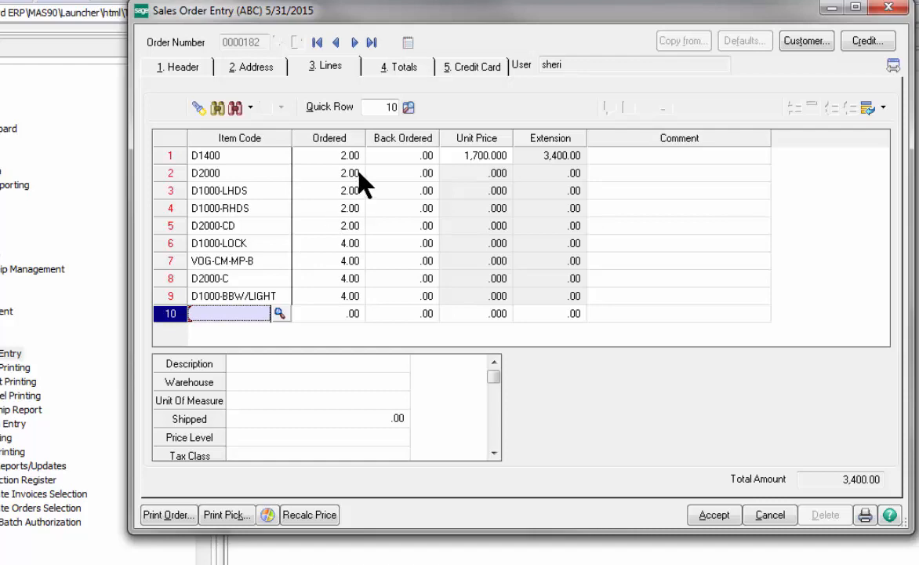
mouse_move(350, 302)
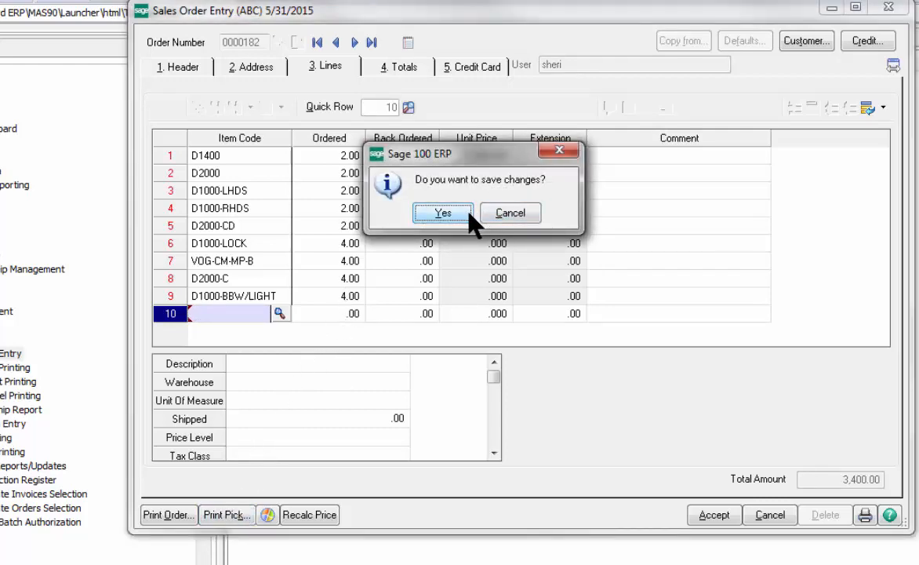
left_click(442, 213)
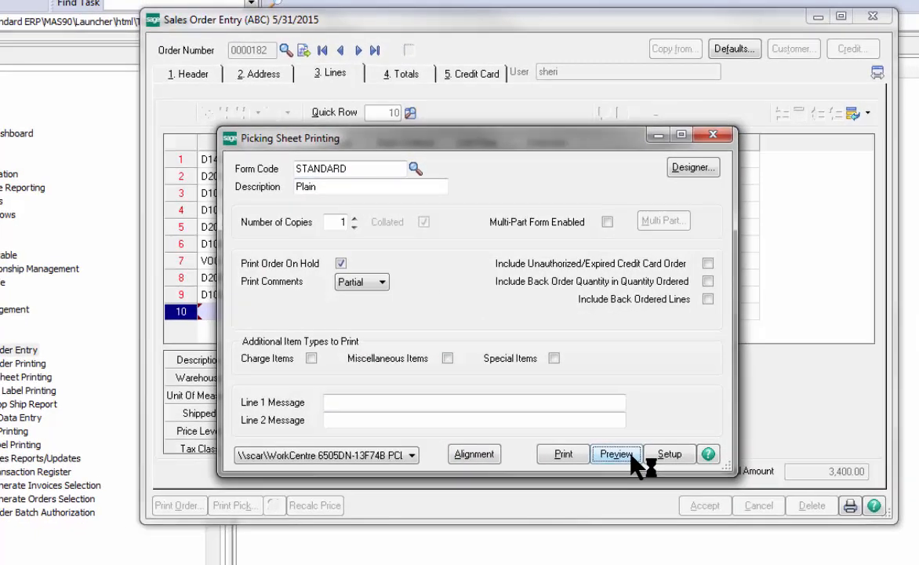
left_click(617, 453)
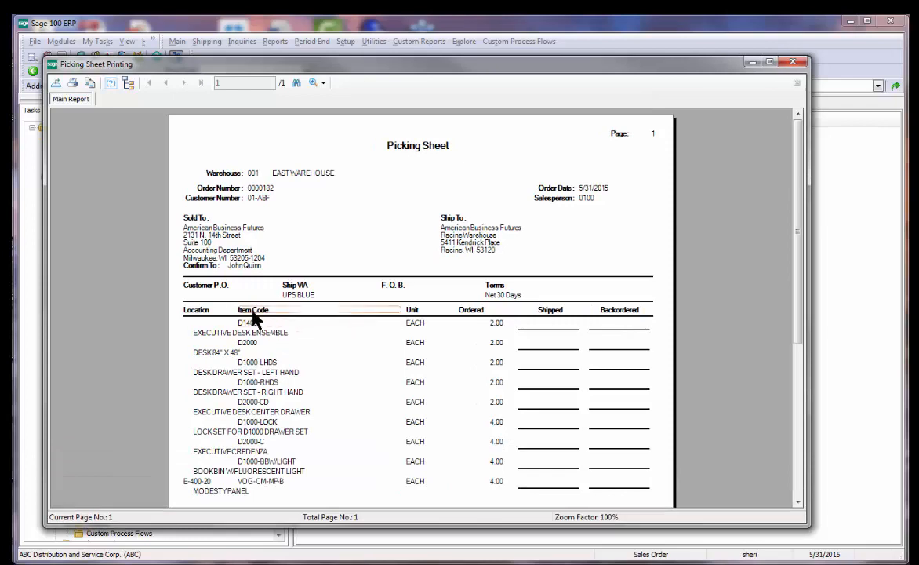
mouse_move(539, 440)
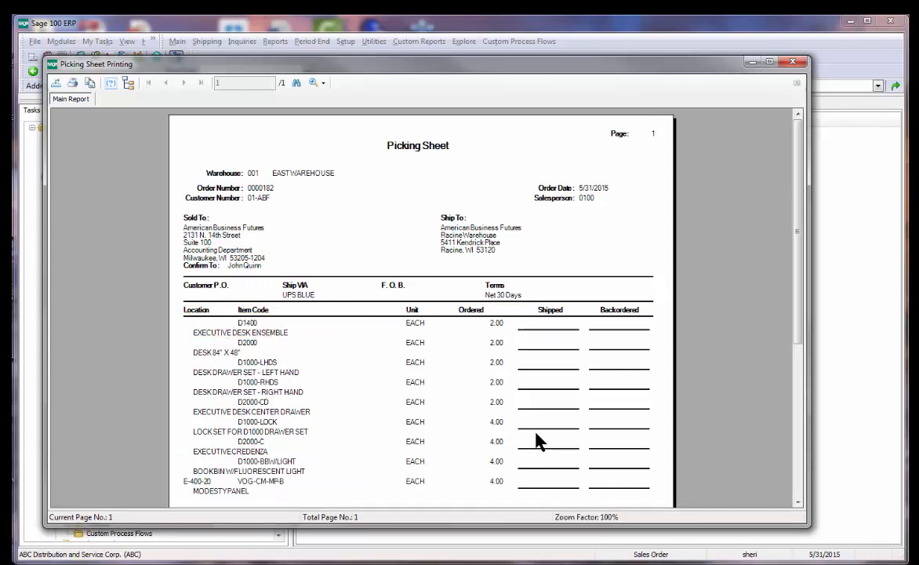